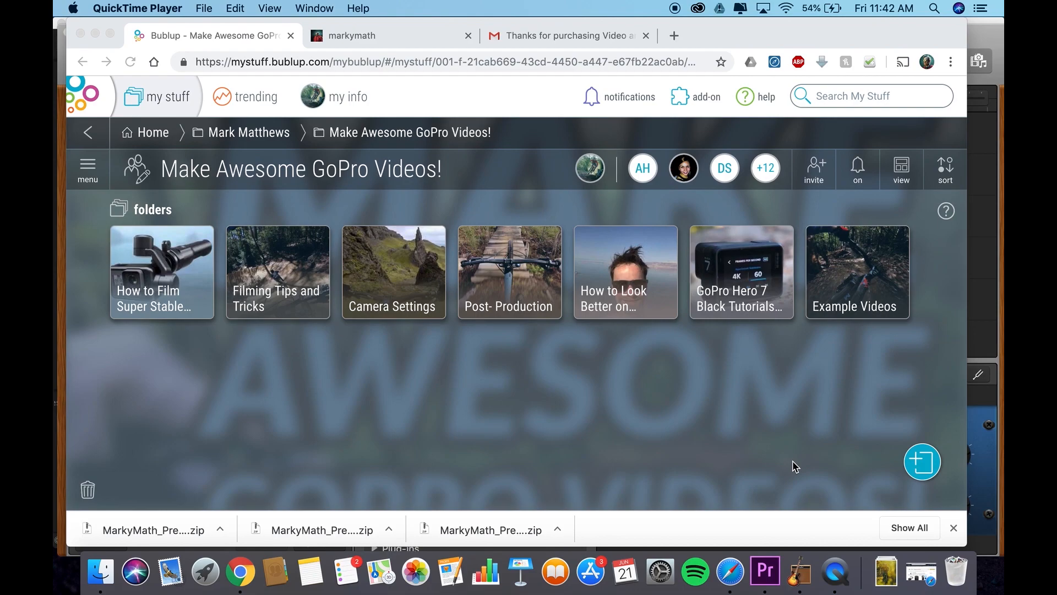
# Switch to the Color workspace and toggle the HSL Secondary and Color Wheels sections in Lumetri.
pyautogui.click(764, 571)
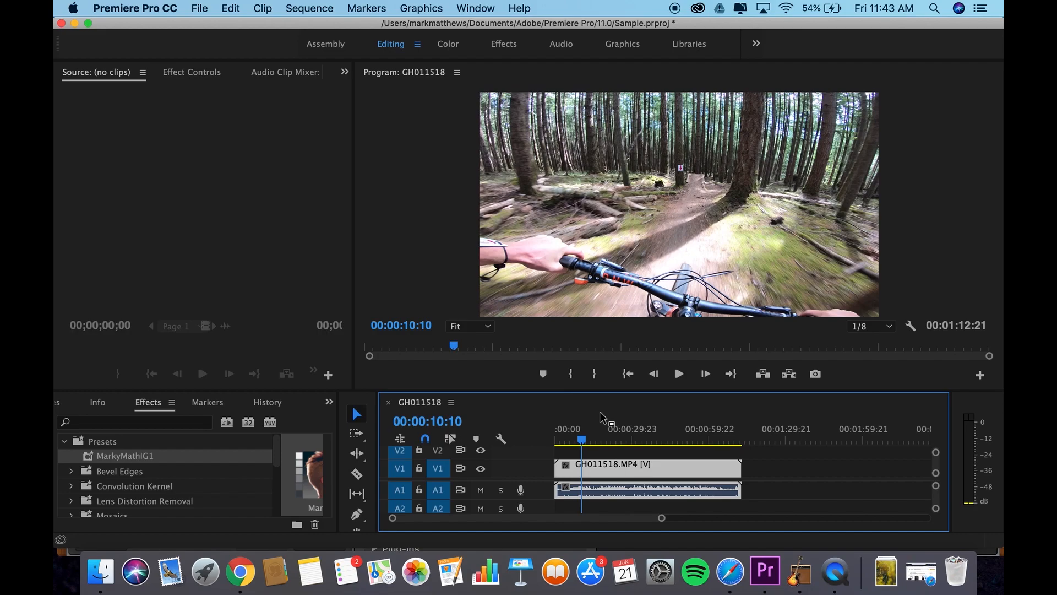
pyautogui.moveTo(369, 451)
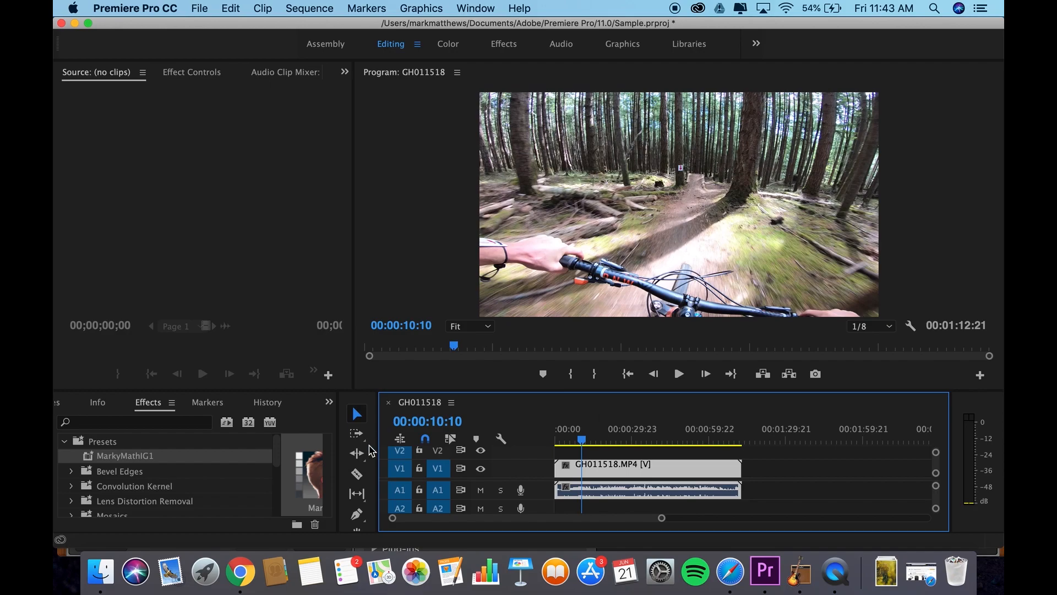
pyautogui.moveTo(439, 376)
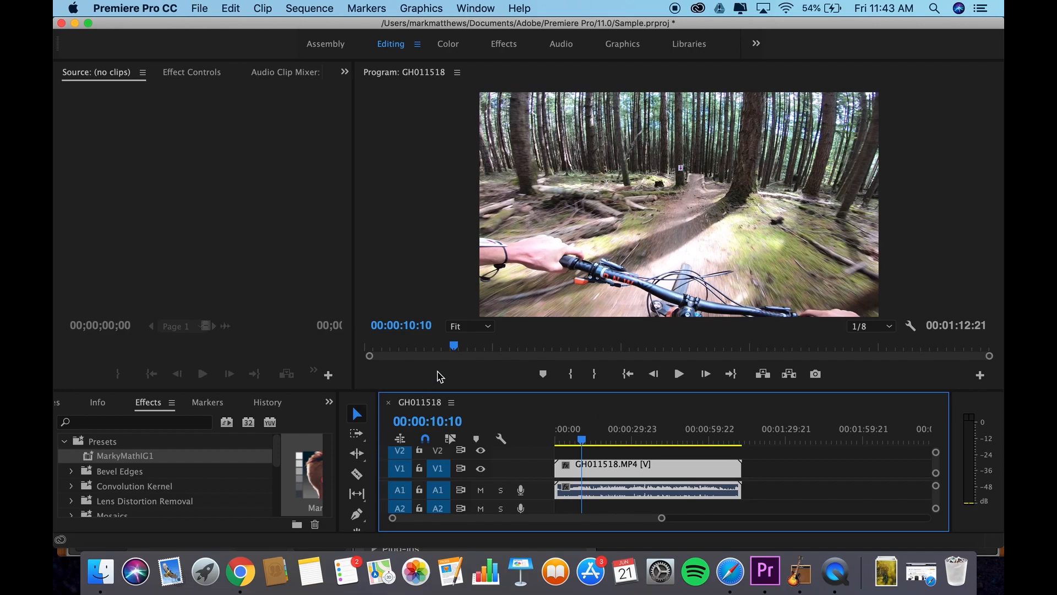
pyautogui.moveTo(375, 53)
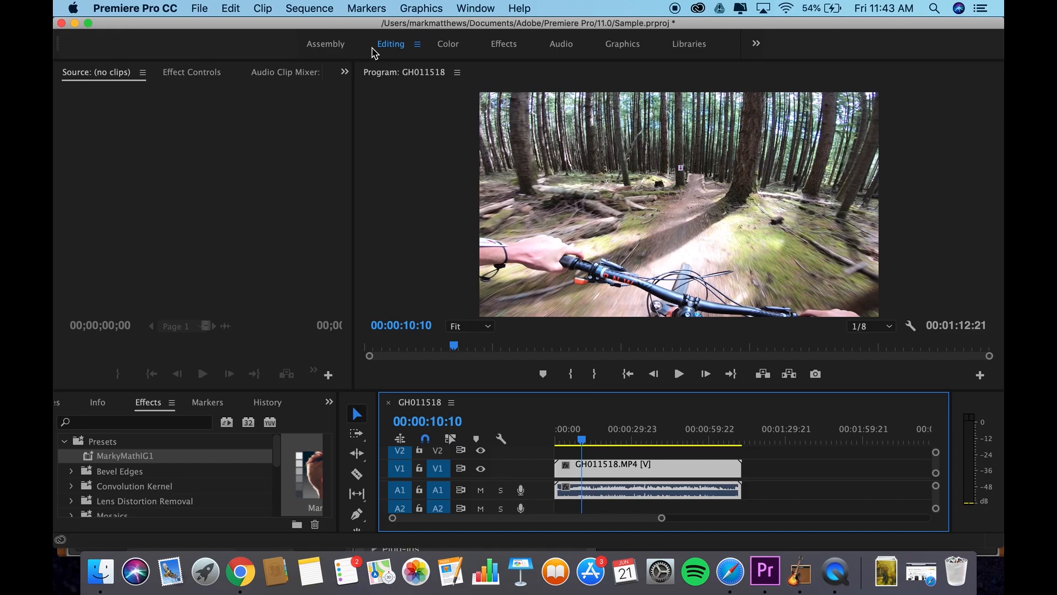
pyautogui.click(448, 44)
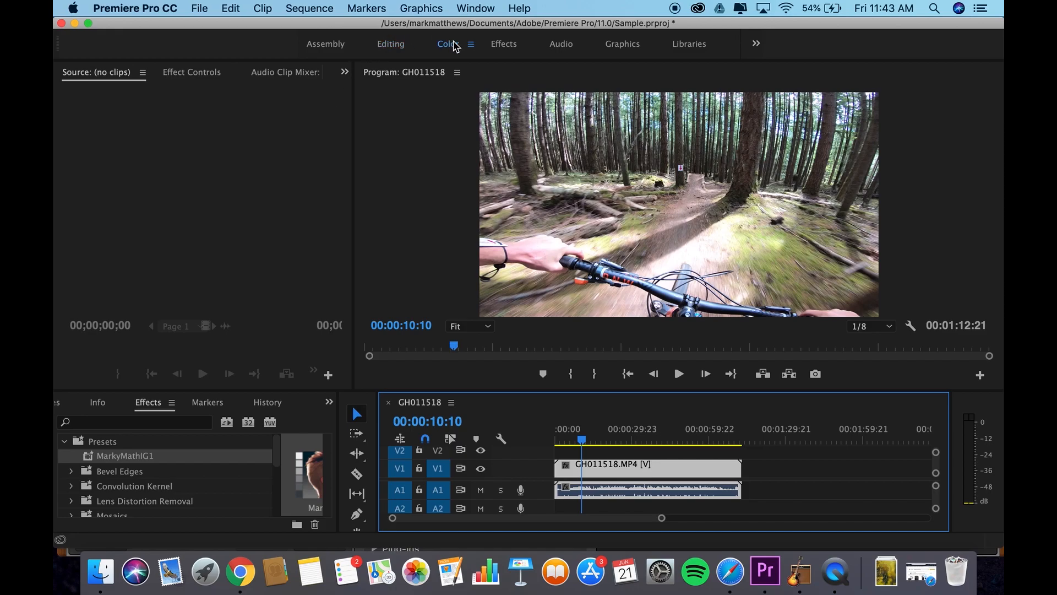
pyautogui.click(447, 44)
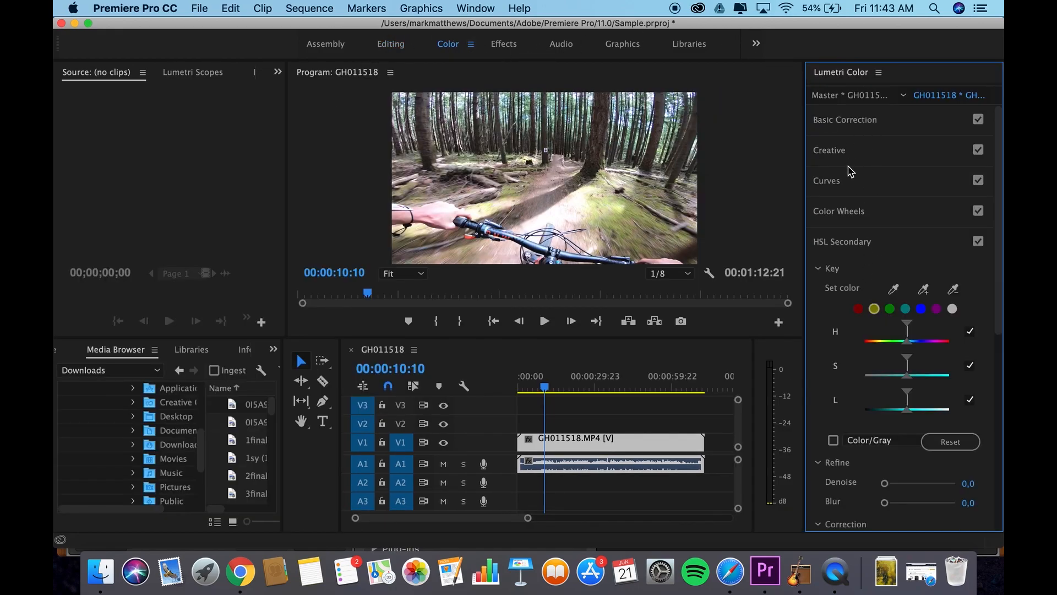
pyautogui.click(842, 241)
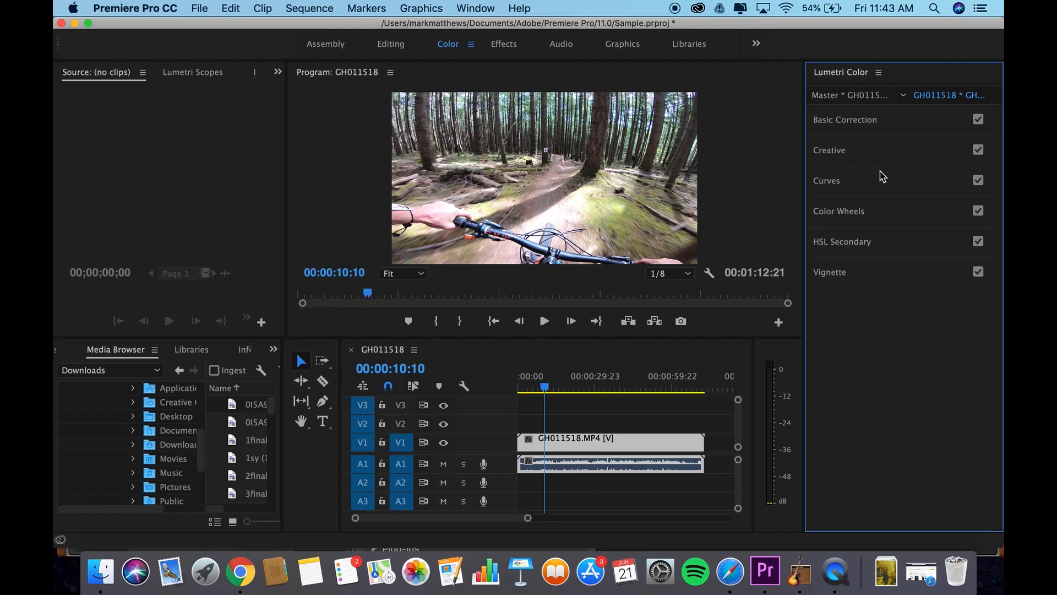
pyautogui.click(838, 210)
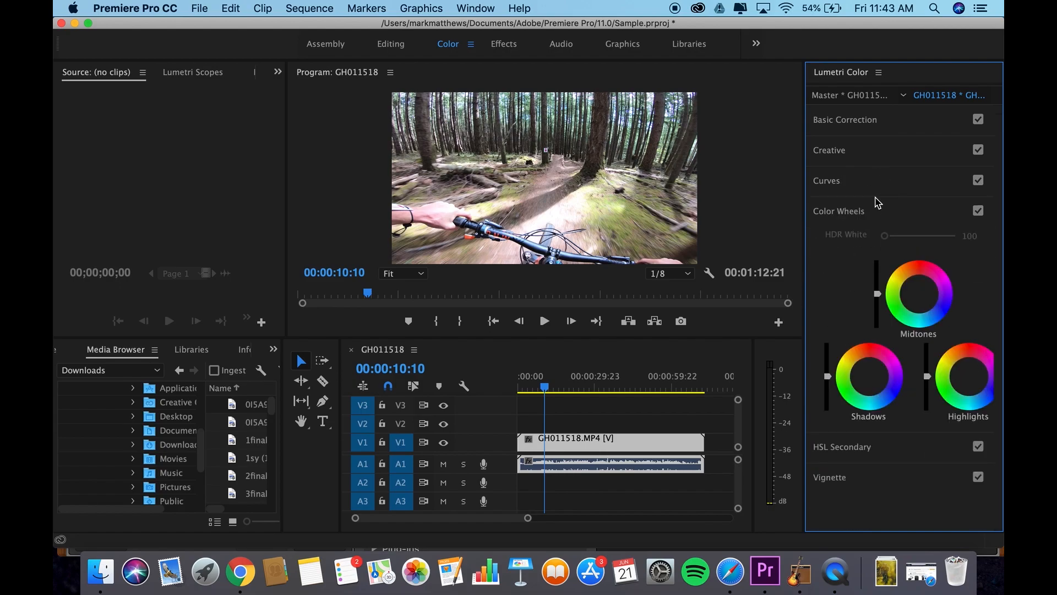
pyautogui.click(838, 210)
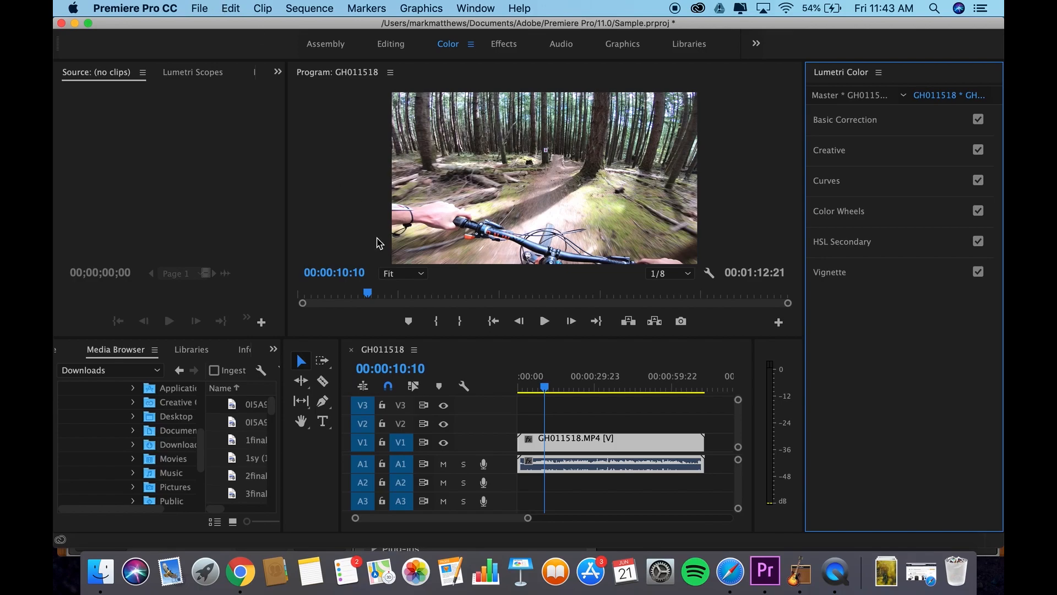
# Return to the Editing workspace and bring up the File menu's Export options.
pyautogui.click(199, 8)
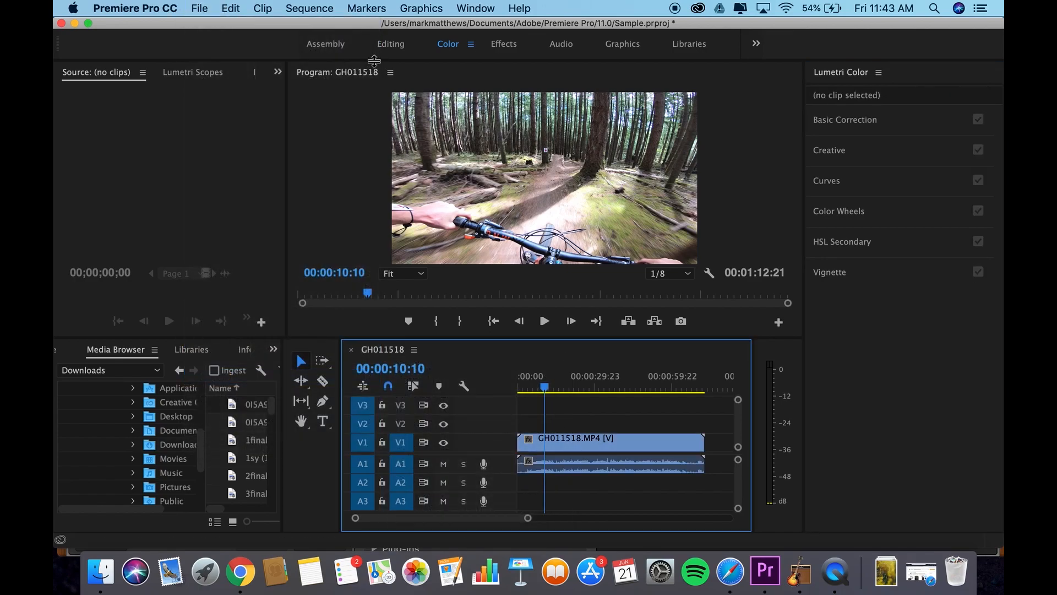
pyautogui.click(391, 44)
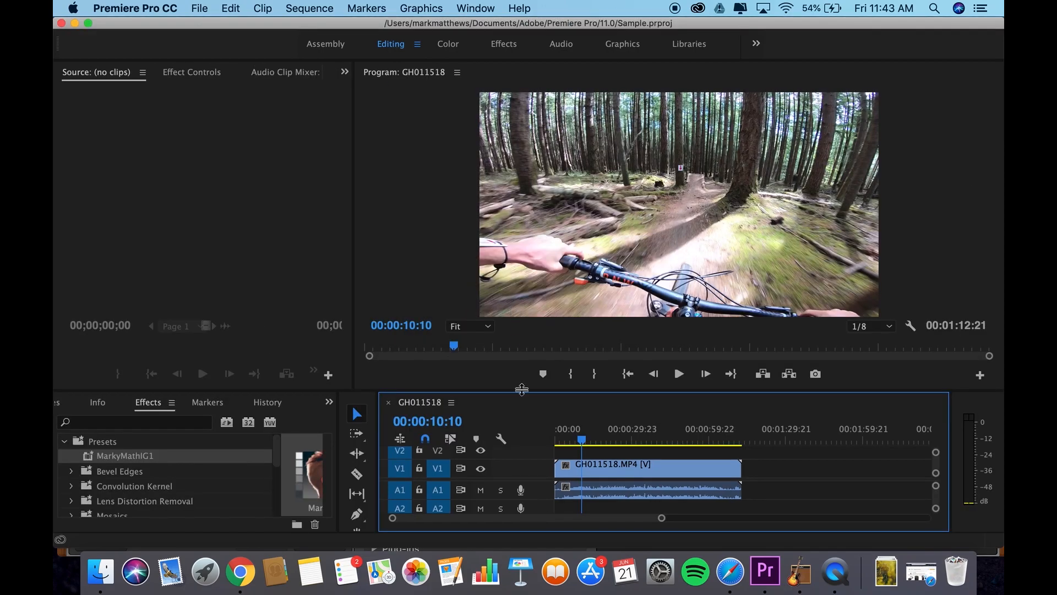
pyautogui.click(199, 9)
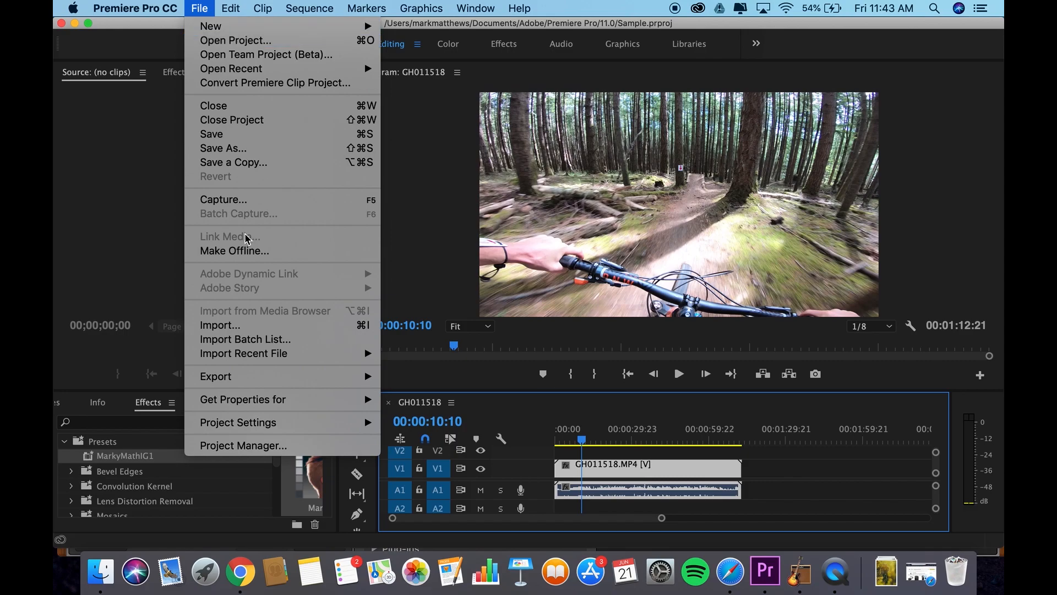
pyautogui.click(215, 376)
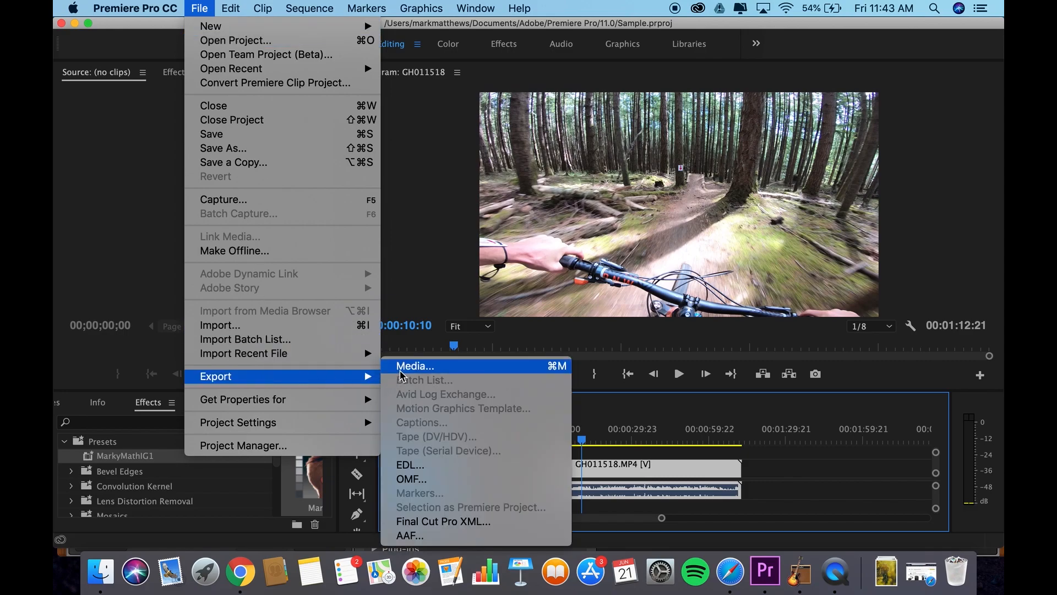
# Open the H.264 export settings with the Match Source – High bitrate preset and review the Video tab.
pyautogui.click(414, 366)
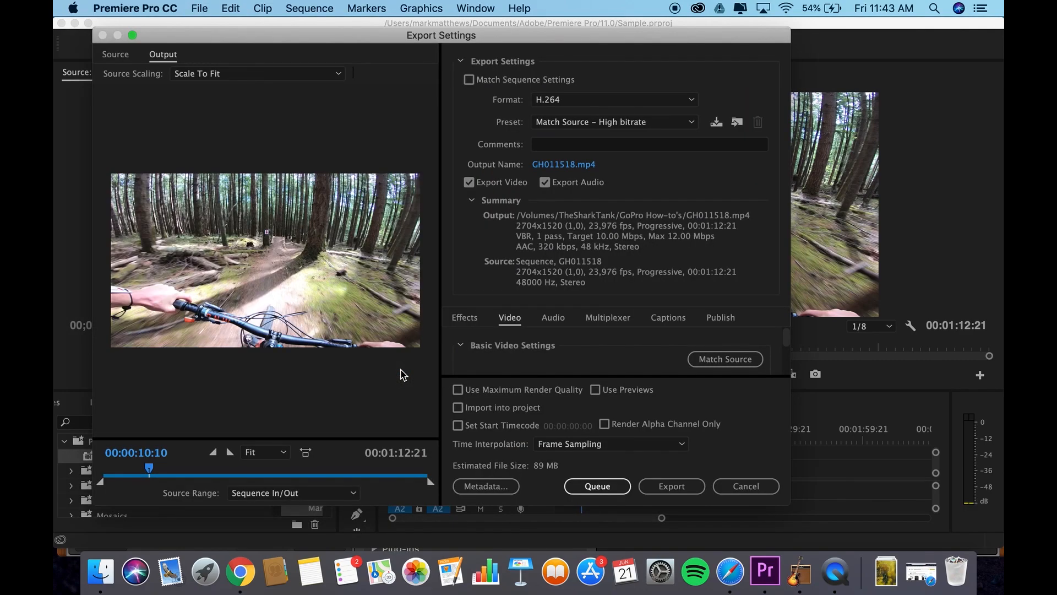
pyautogui.moveTo(660, 151)
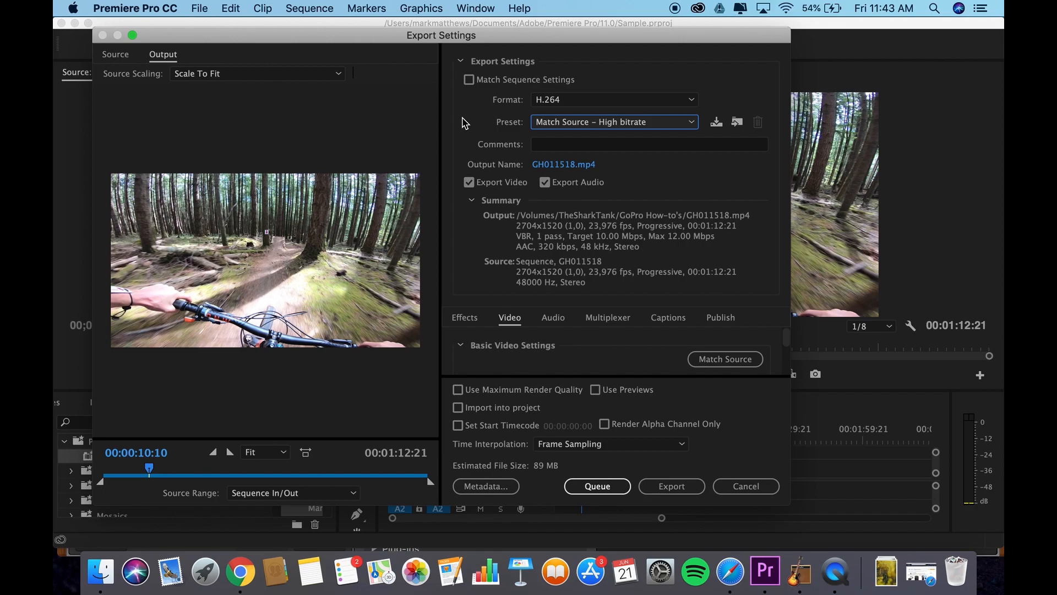
pyautogui.scroll(-3)
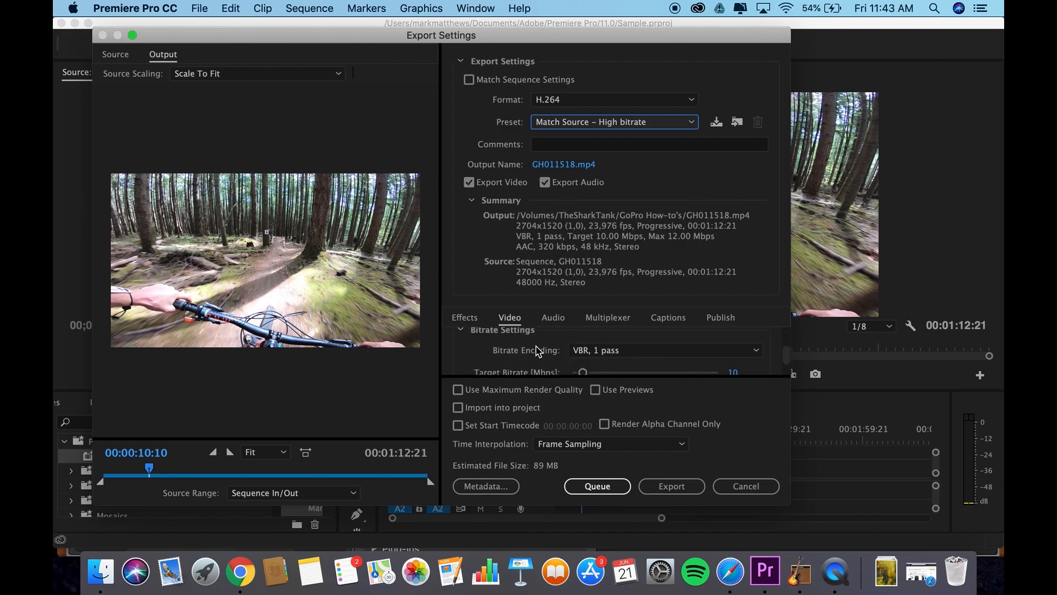
pyautogui.moveTo(484, 370)
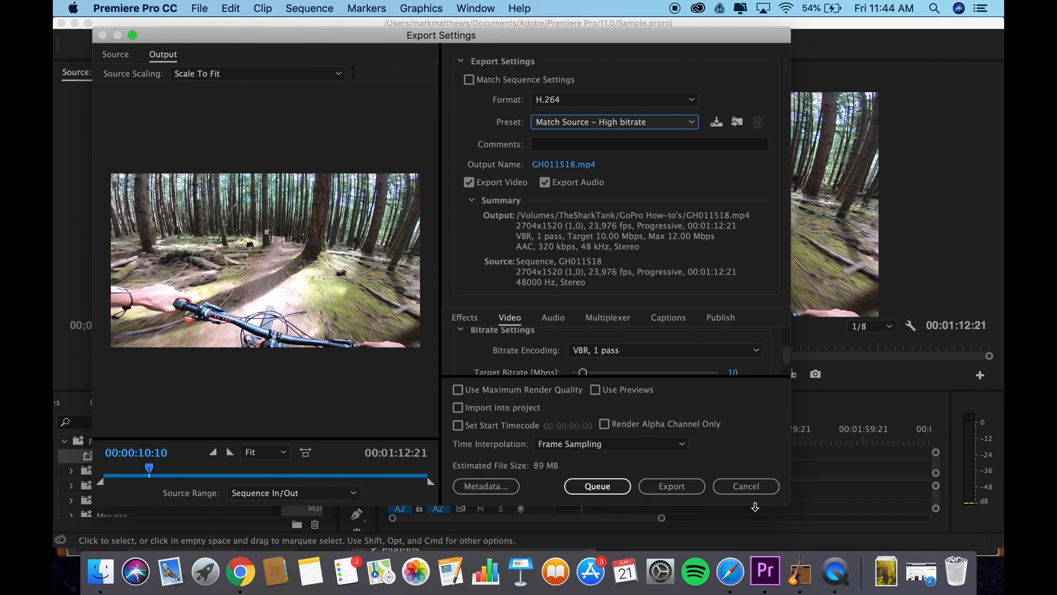
pyautogui.click(745, 486)
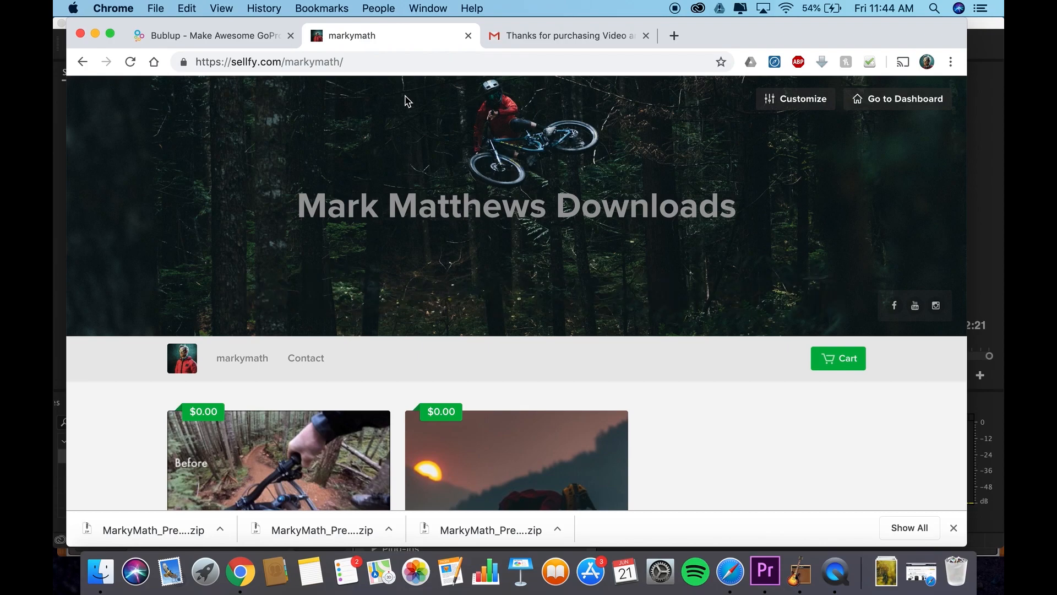
# Scroll through the markymath Sellfy store toward the Video and Photo Preset Pack.
pyautogui.scroll(-3)
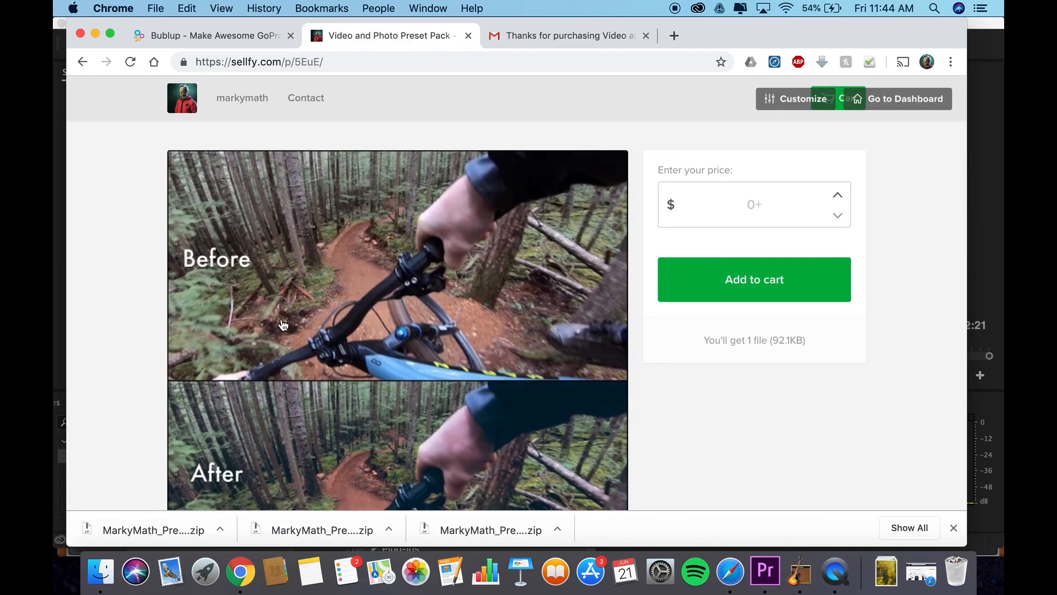
pyautogui.scroll(-3)
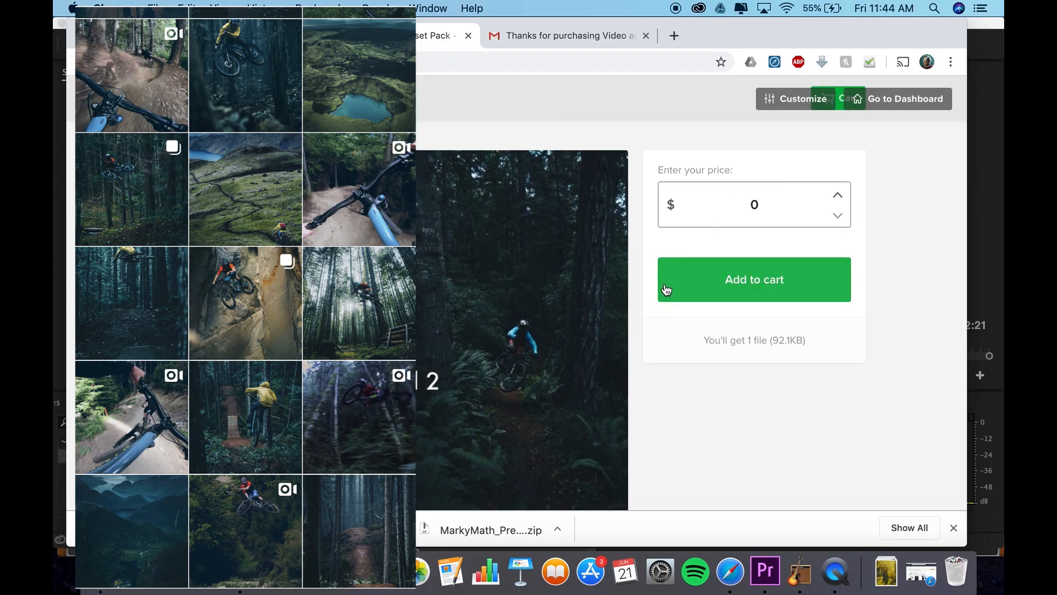
pyautogui.click(753, 279)
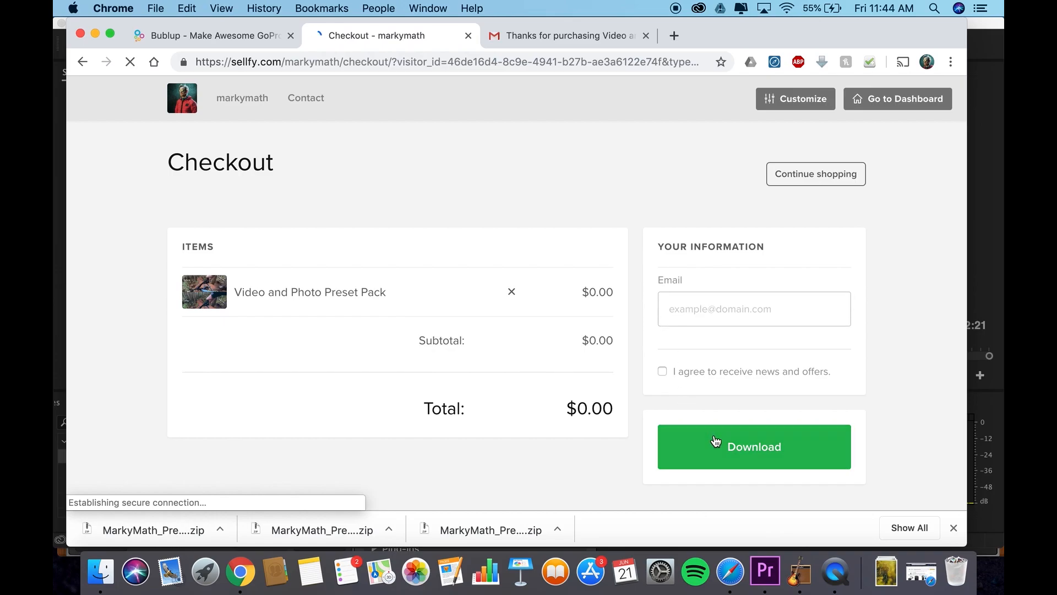
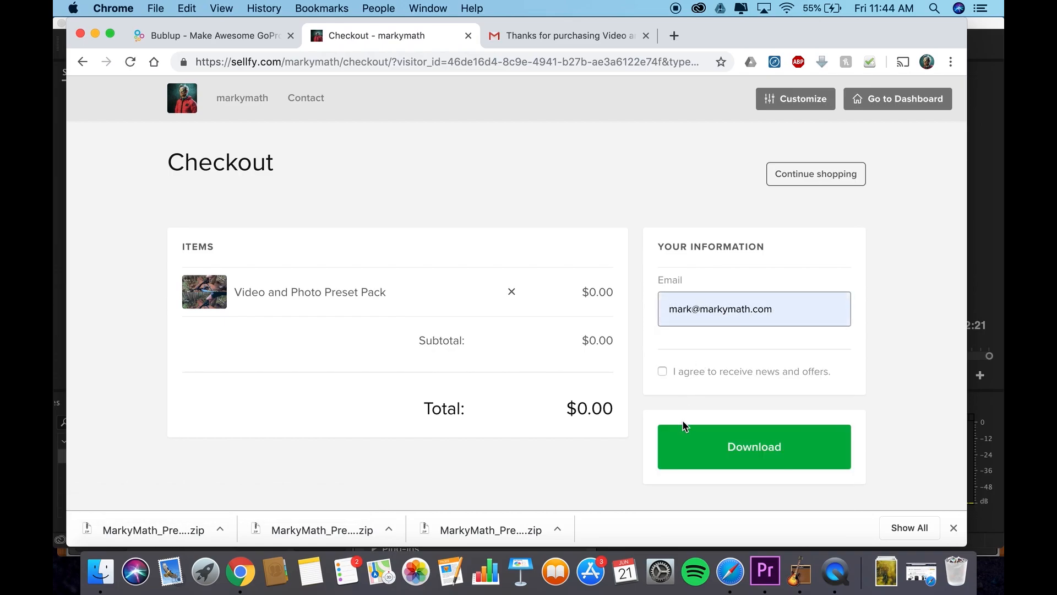
pyautogui.click(754, 447)
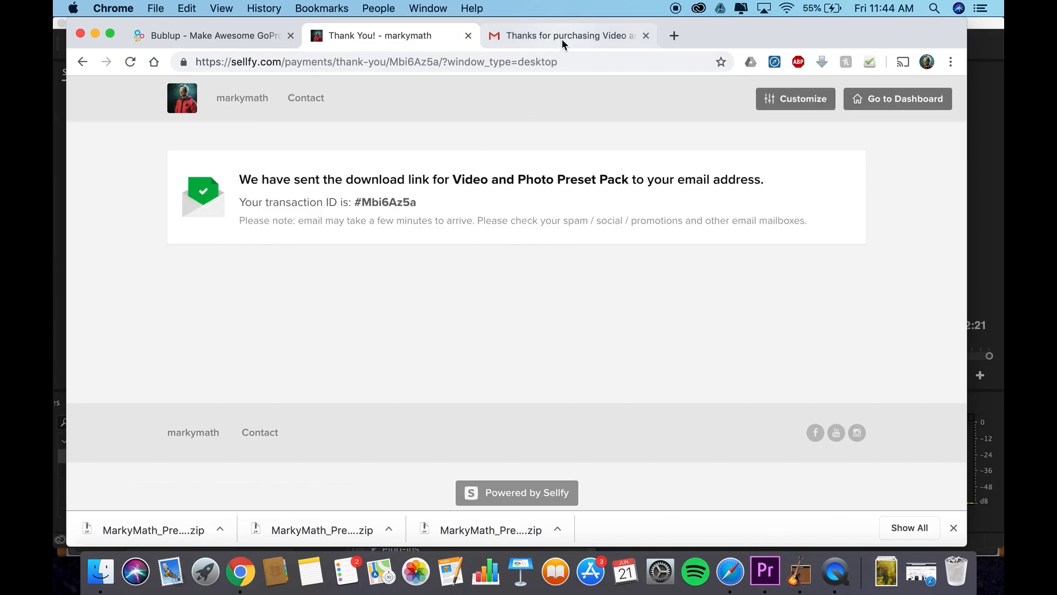
pyautogui.click(563, 35)
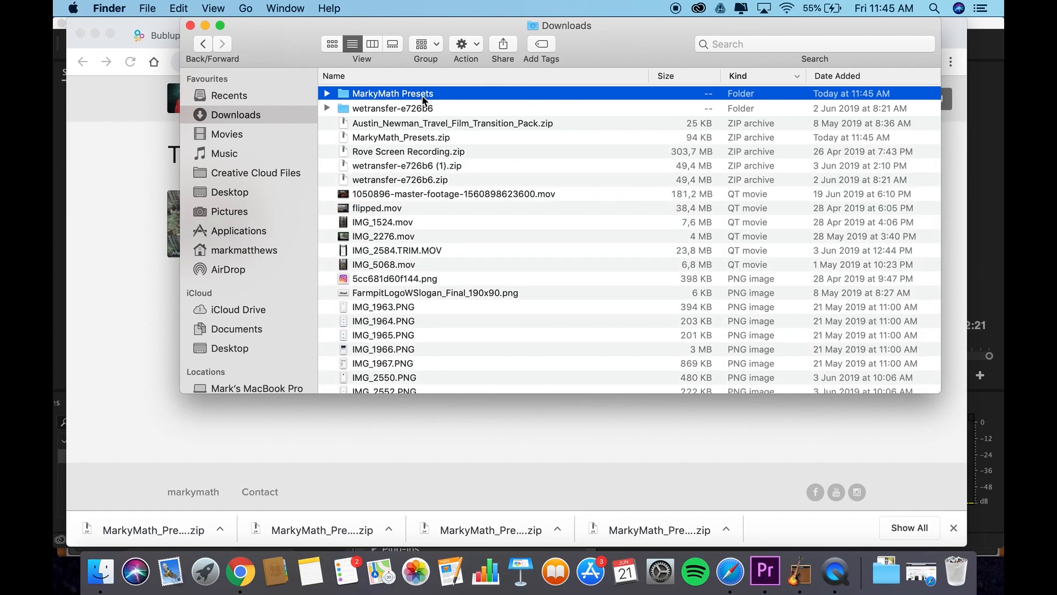
# Open MarkyMath Presets > Premiere Pro Colour Grading Preset and select MarkyMathIG1.prfpset.
pyautogui.doubleClick(393, 93)
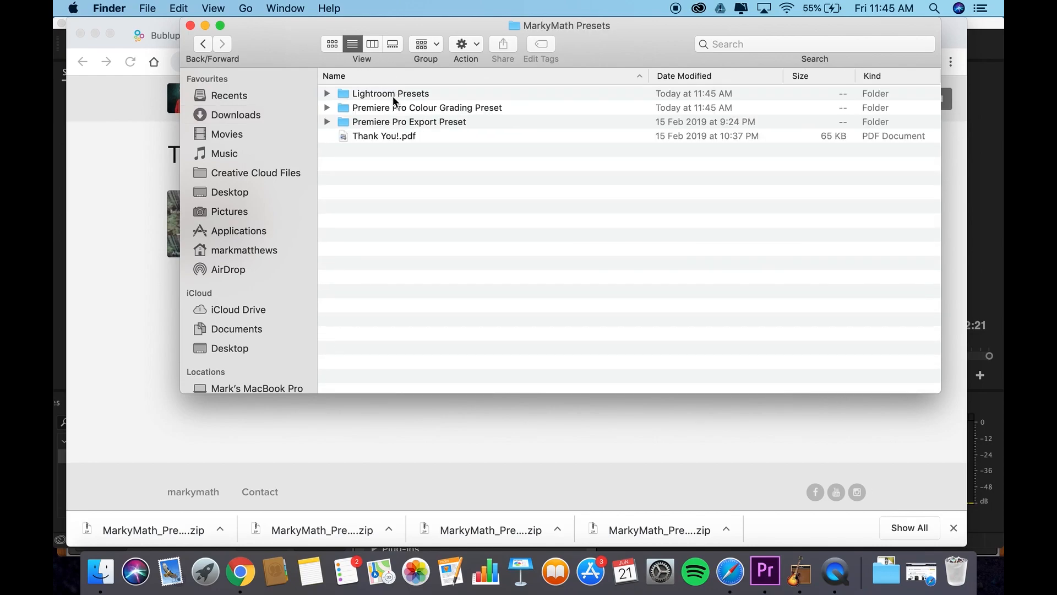
pyautogui.moveTo(466, 108)
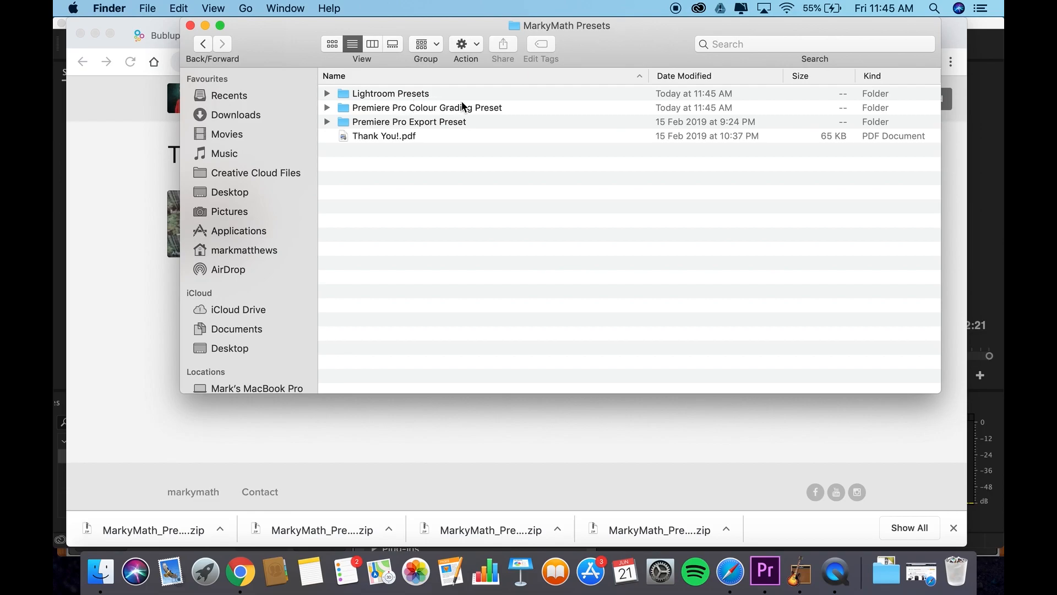
pyautogui.moveTo(503, 111)
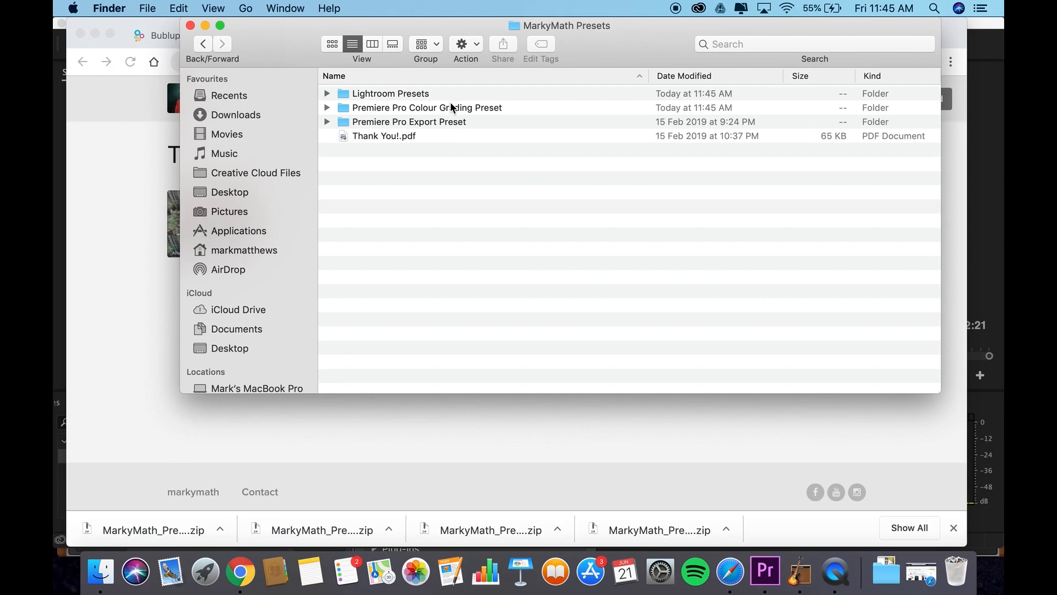
pyautogui.doubleClick(427, 108)
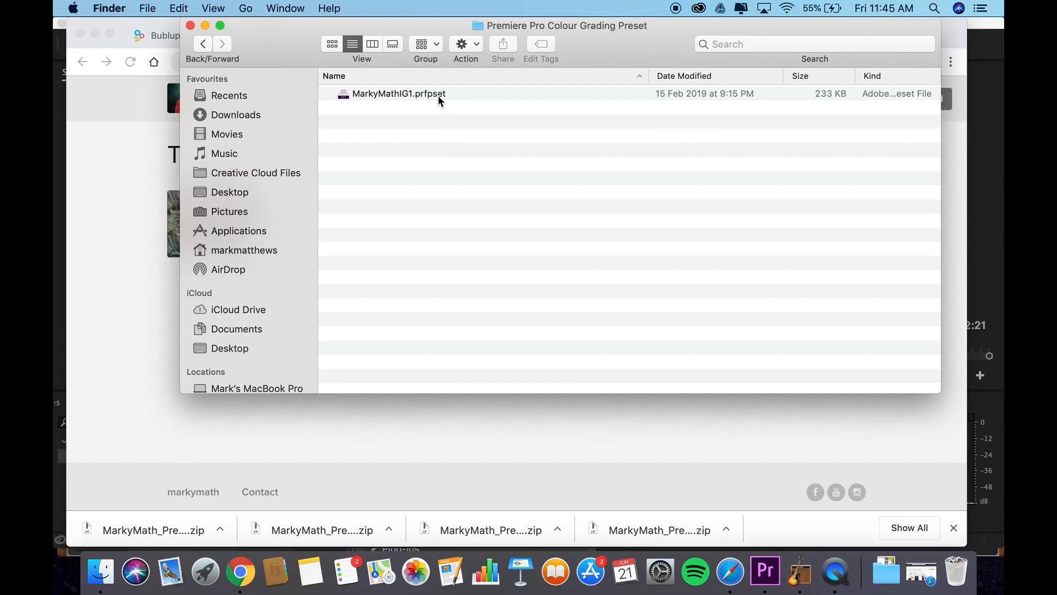
pyautogui.click(398, 93)
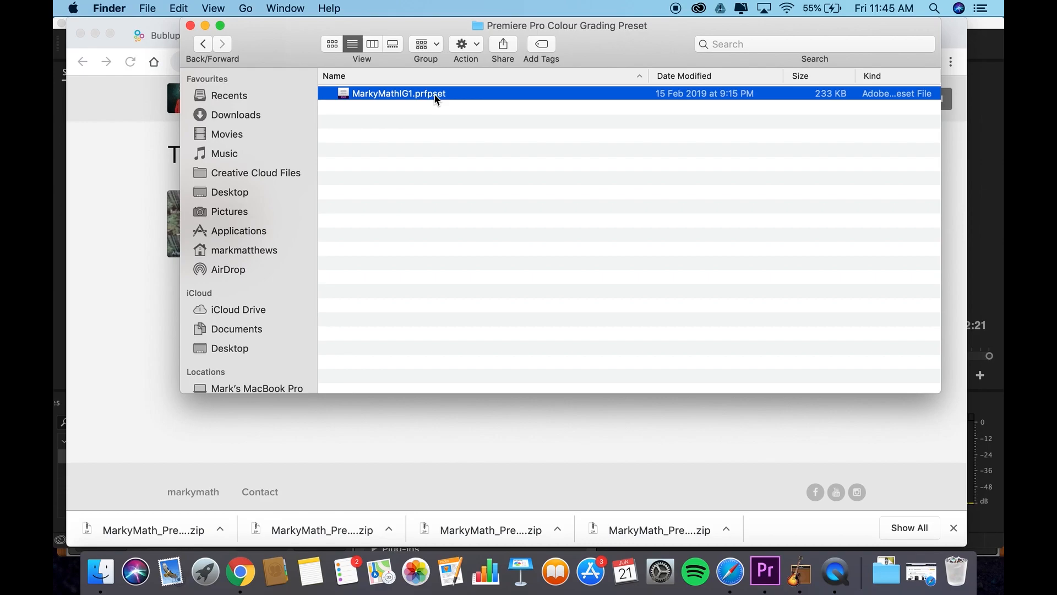
pyautogui.moveTo(627, 214)
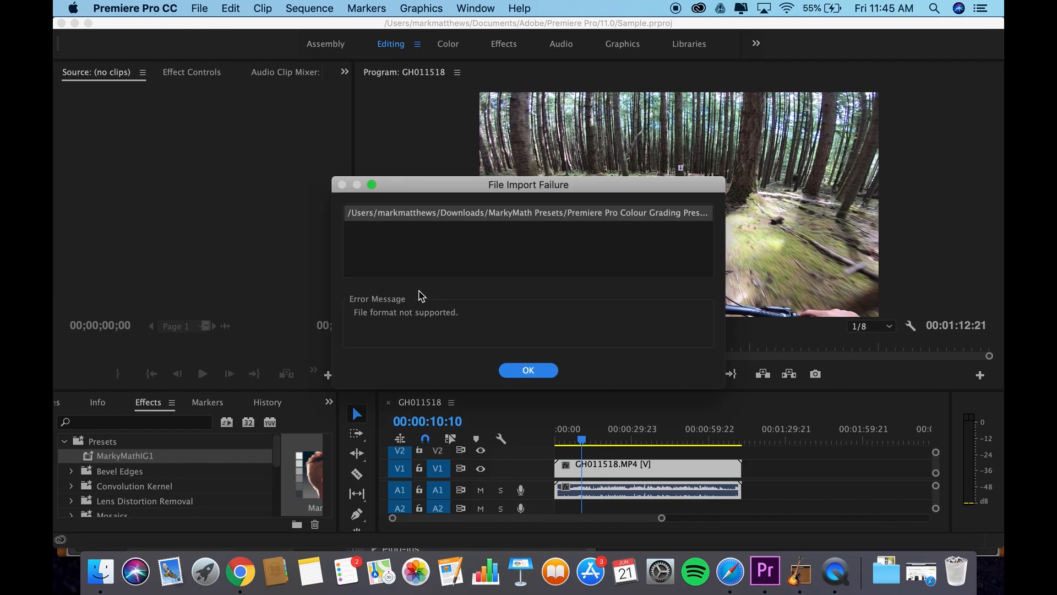
# Dismiss the import failure and expand Presets in the Effects panel to reveal MarkyMathIG1.
pyautogui.click(528, 369)
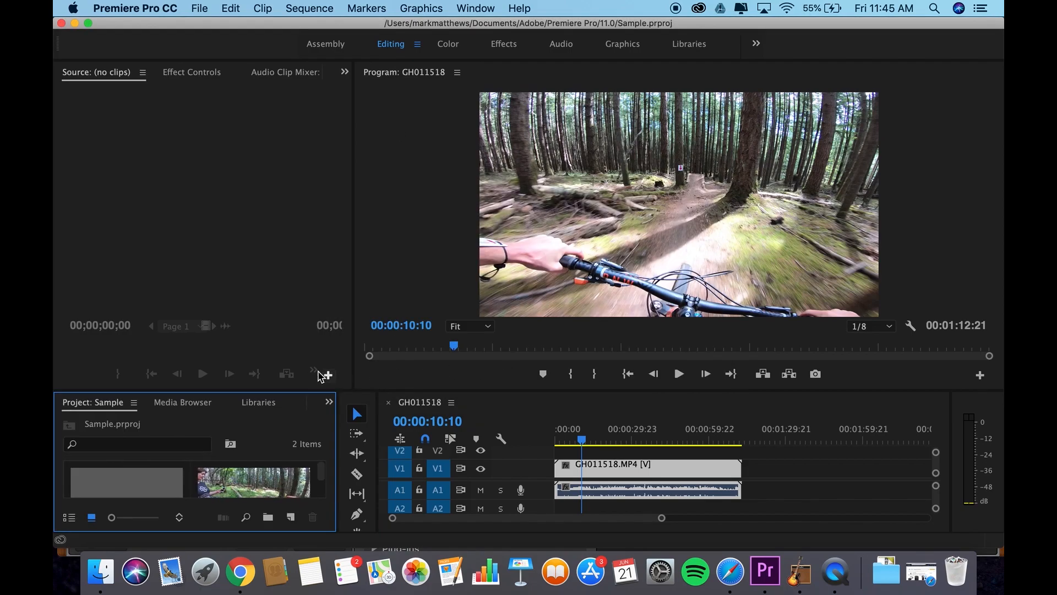
pyautogui.click(330, 402)
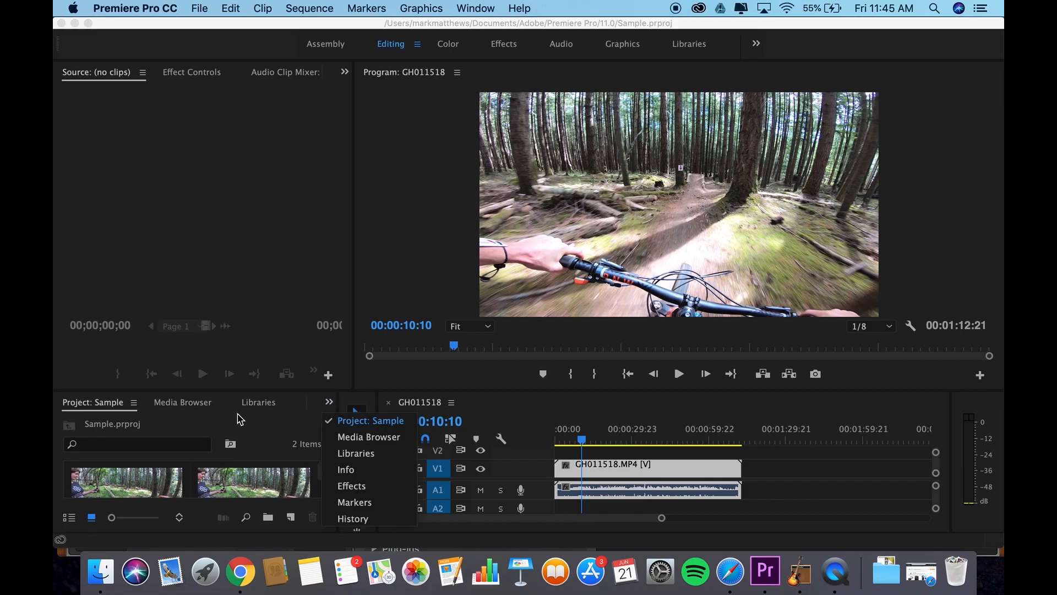
pyautogui.moveTo(363, 466)
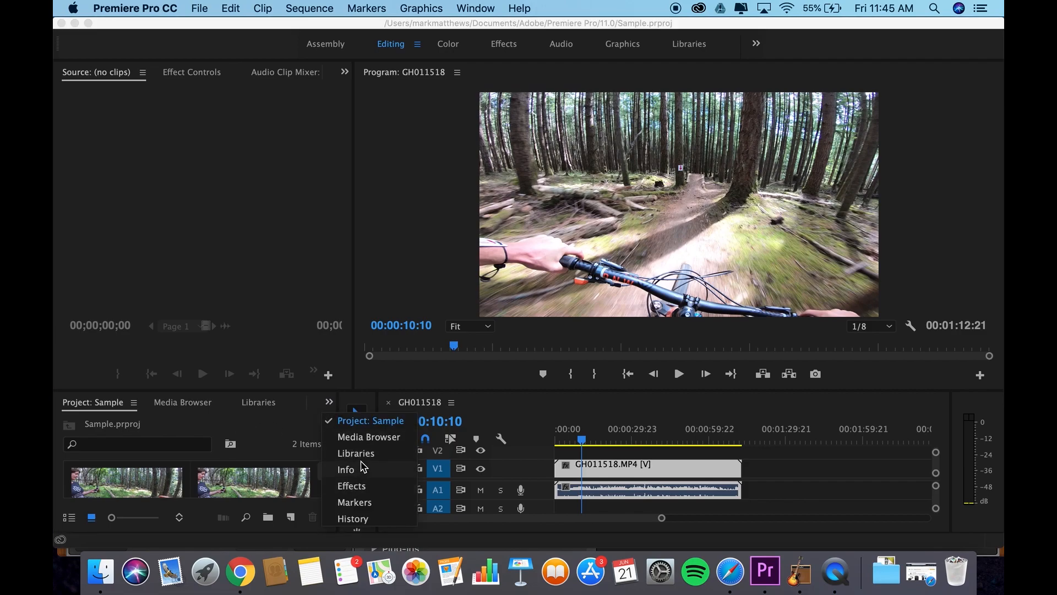
pyautogui.click(352, 486)
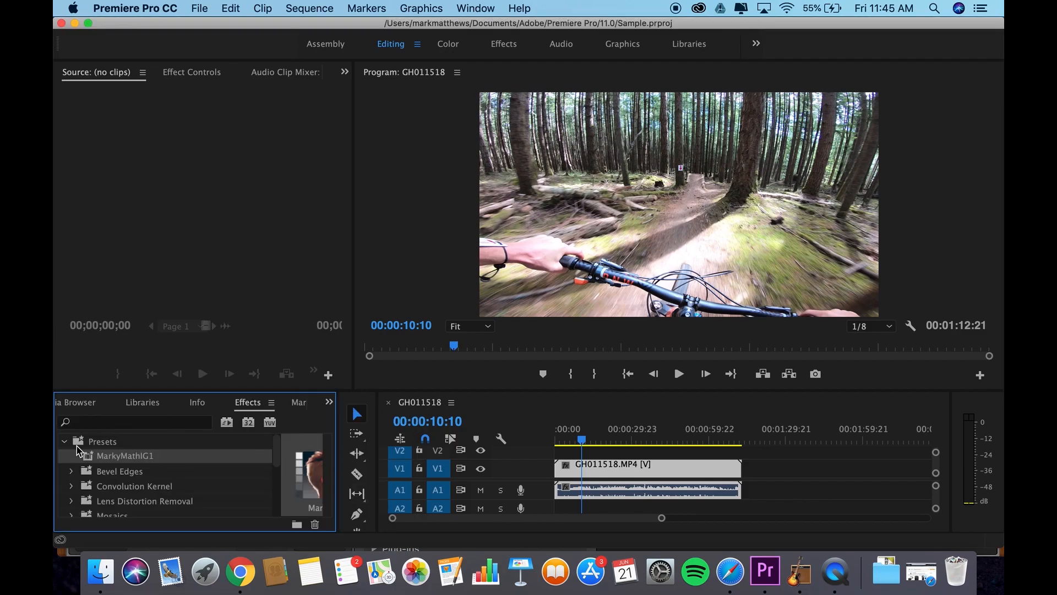
pyautogui.doubleClick(124, 455)
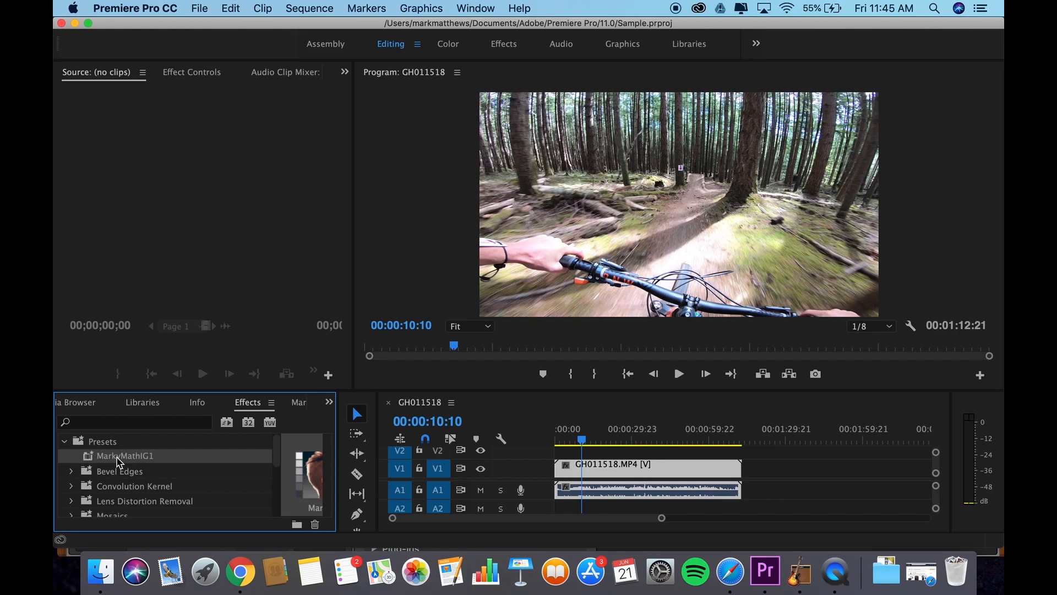
pyautogui.moveTo(100, 462)
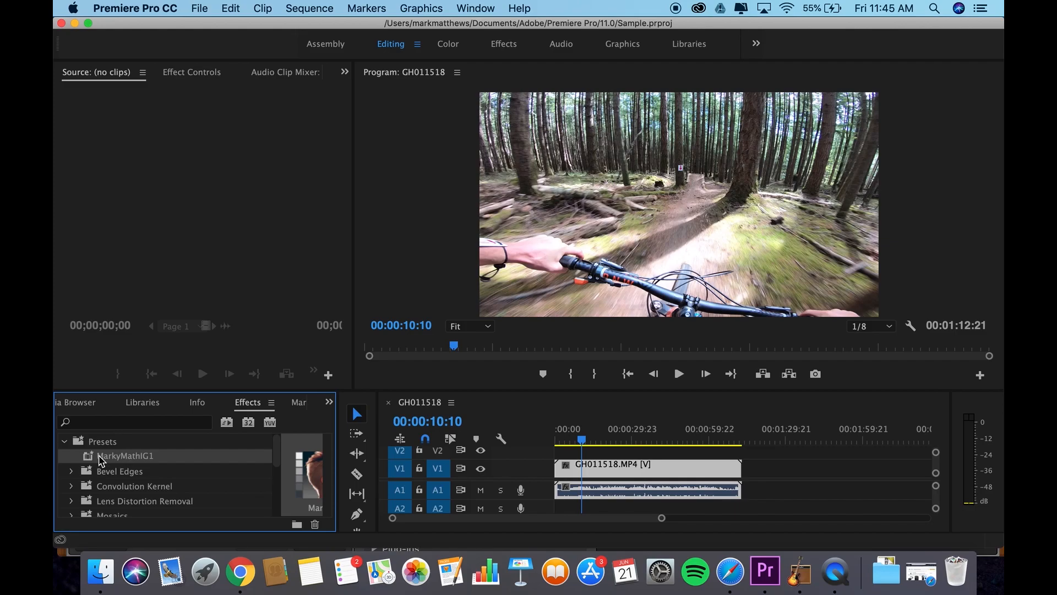
# Apply the MarkyMathIG1 grade to GH011518.MP4 on V1 and play back the graded footage.
pyautogui.moveTo(124, 455); pyautogui.dragTo(640, 468)
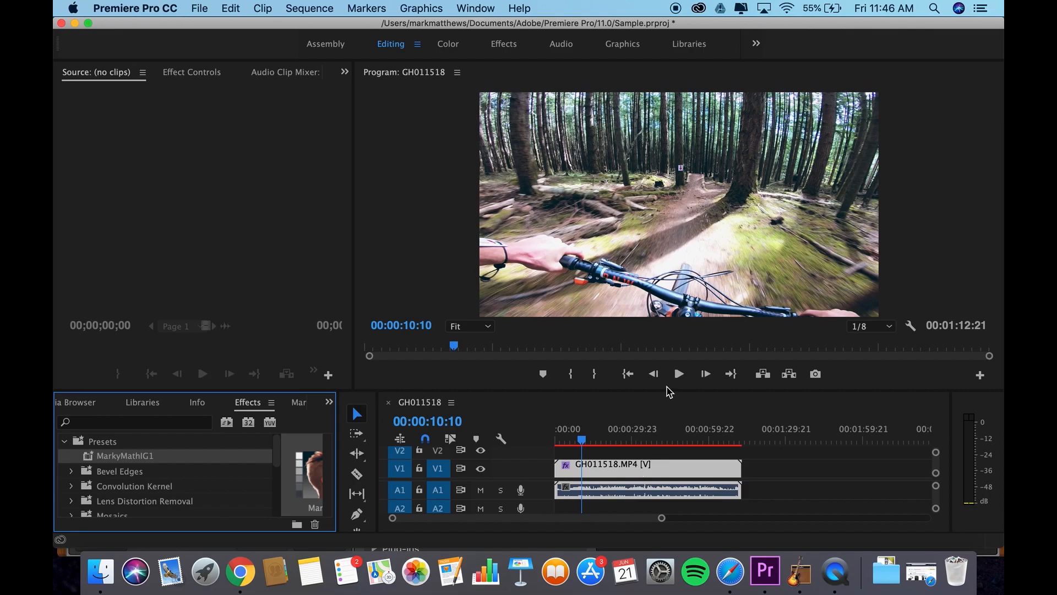
pyautogui.click(678, 374)
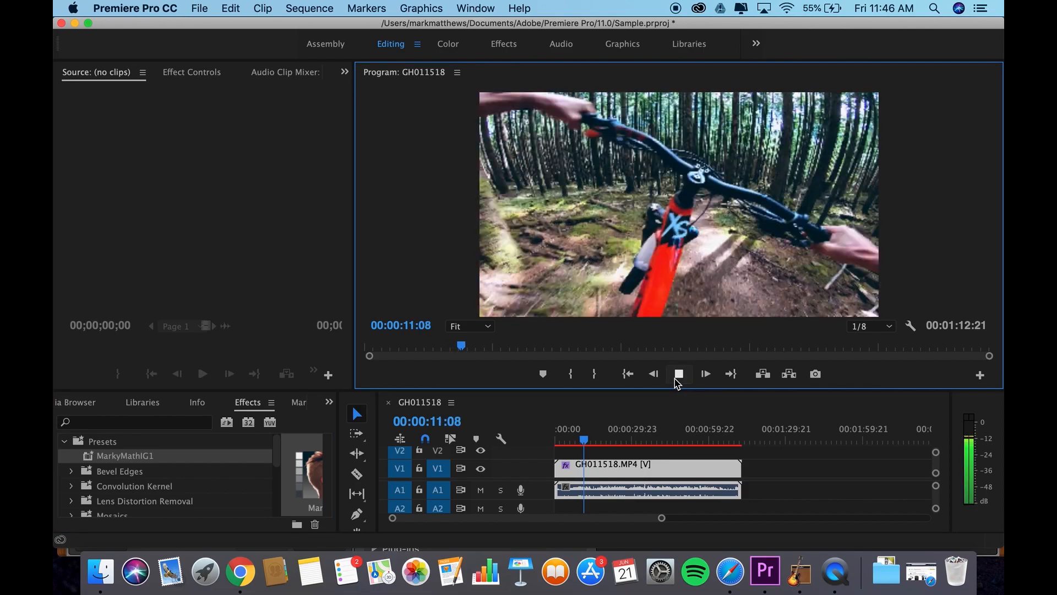
pyautogui.click(678, 374)
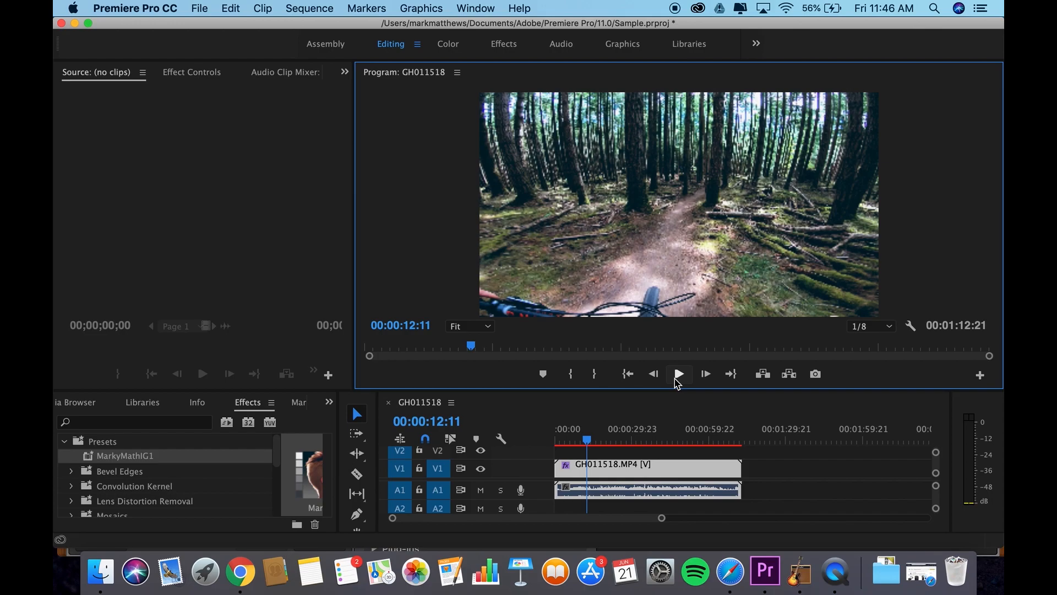
pyautogui.click(200, 9)
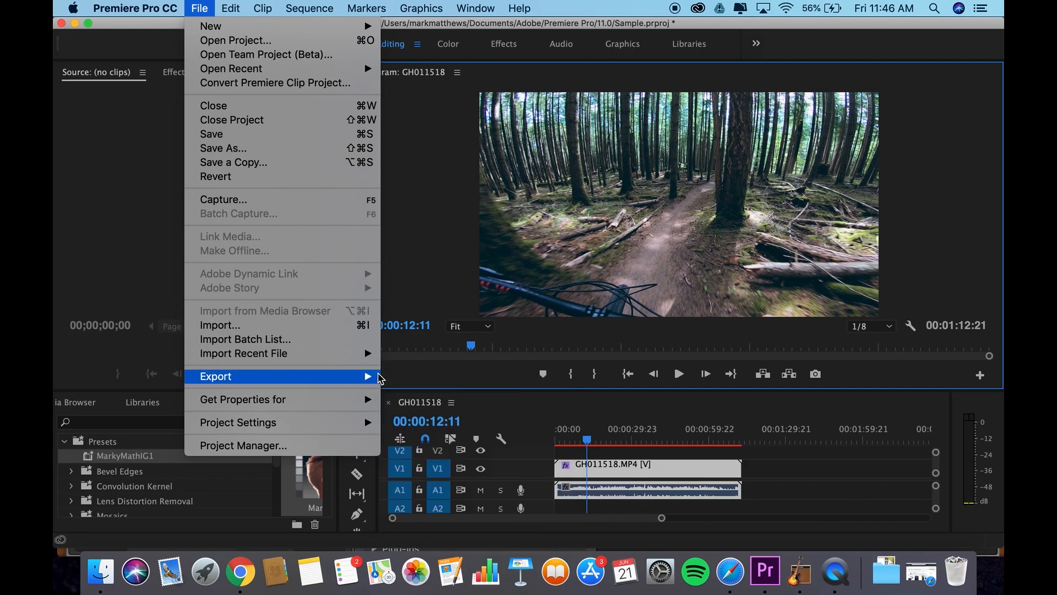
# Import the Instagram .epr export preset into Export Settings, naming it Markymath Instagram Export 2.
pyautogui.click(216, 376)
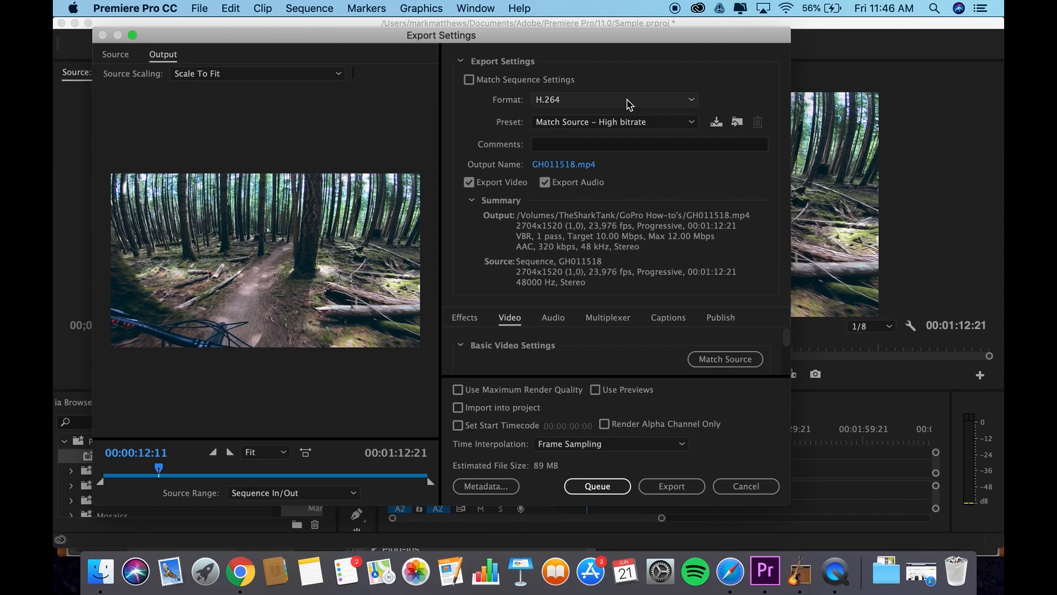
pyautogui.moveTo(735, 123)
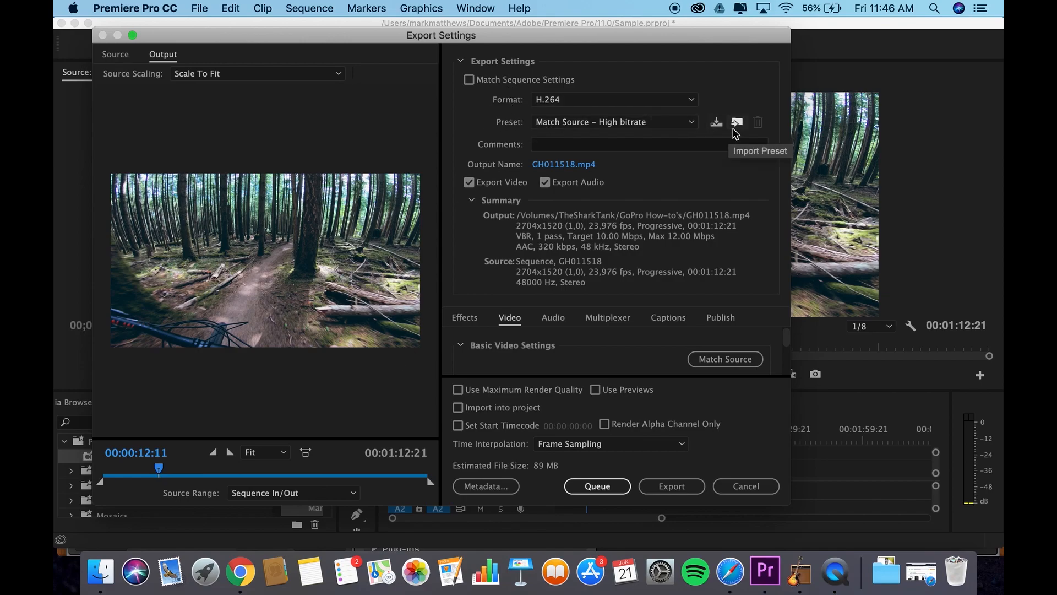
pyautogui.click(736, 122)
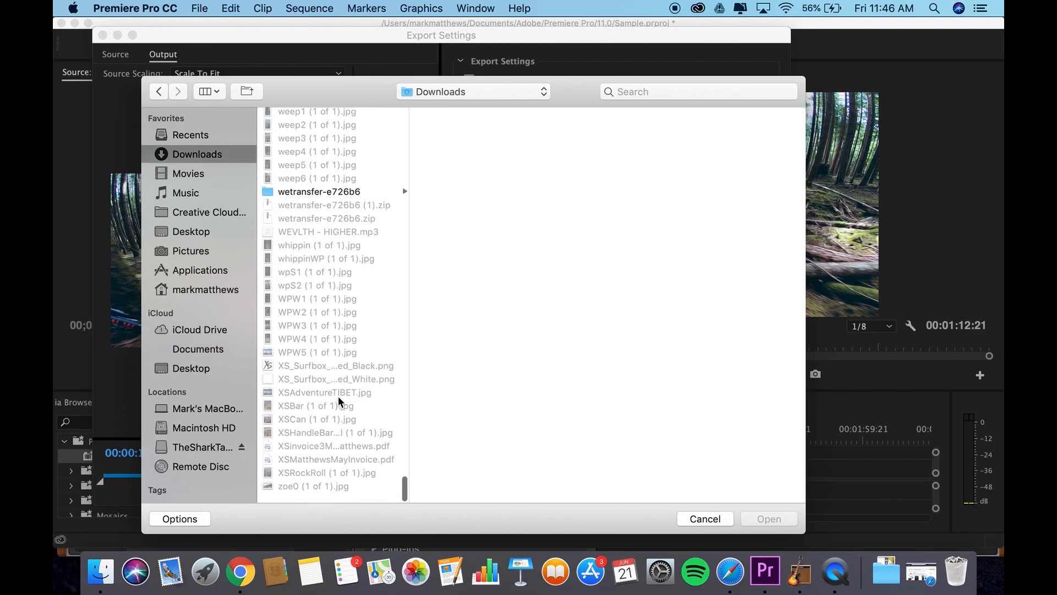
pyautogui.click(318, 295)
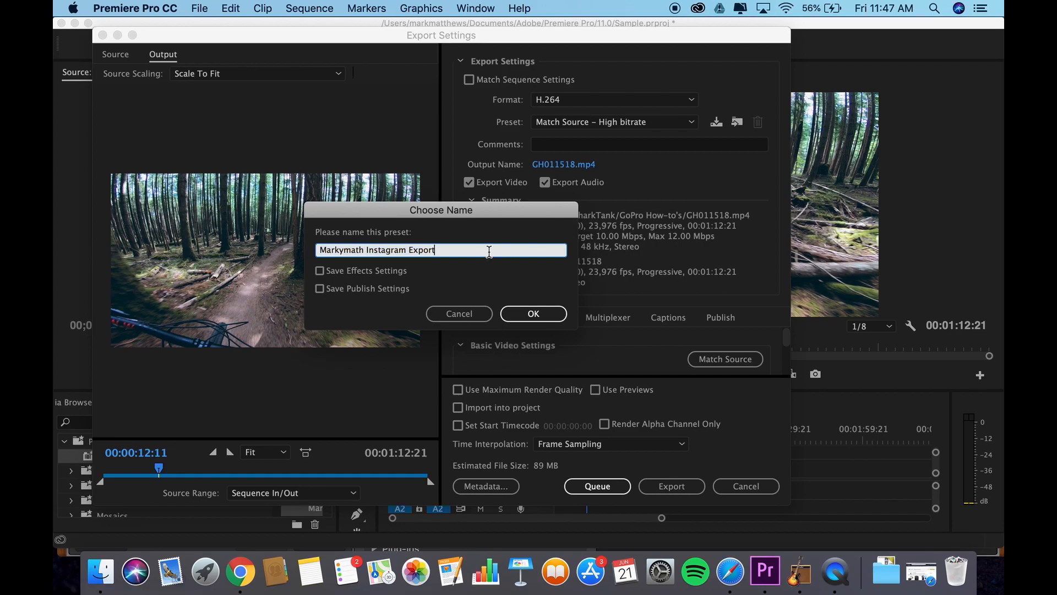
pyautogui.write('2')
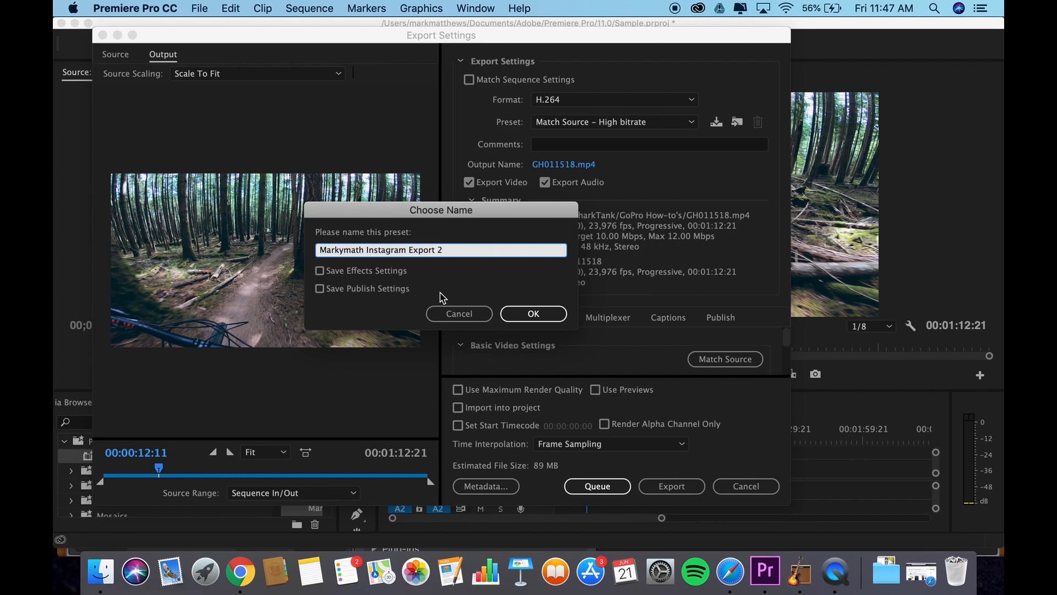
pyautogui.click(533, 314)
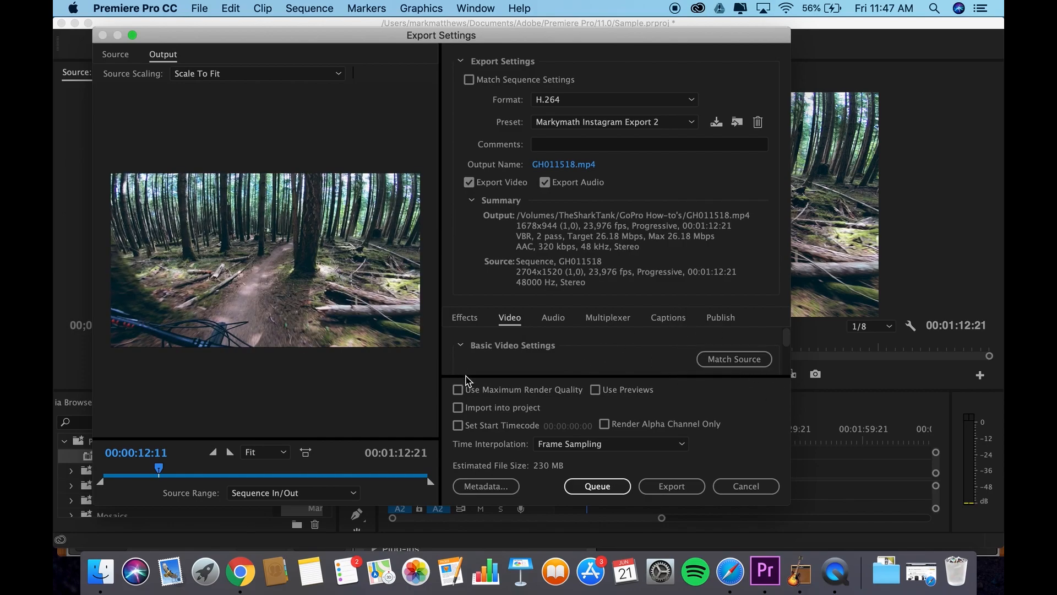
pyautogui.click(671, 486)
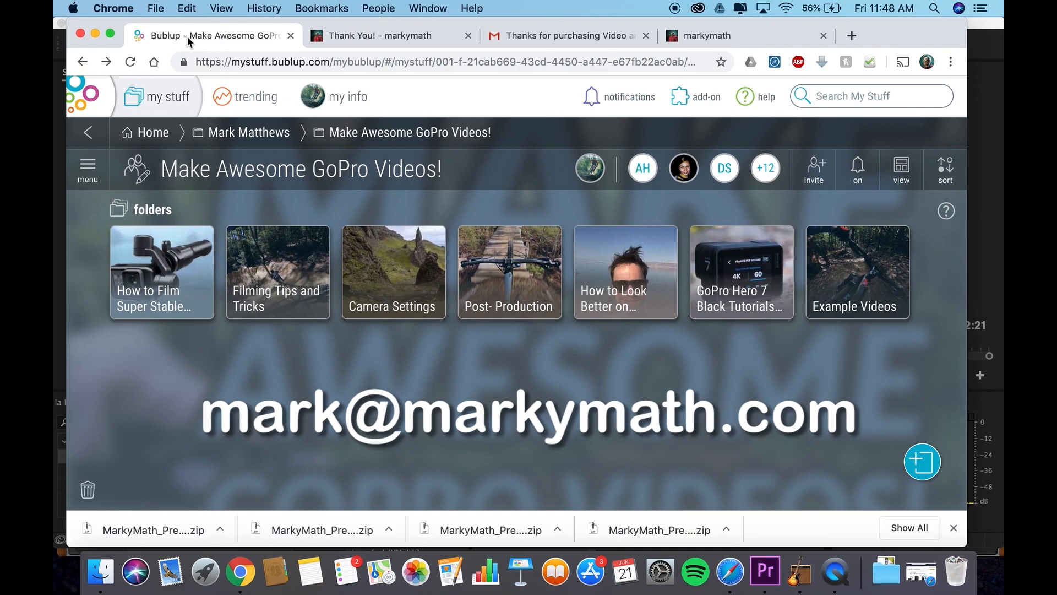
pyautogui.moveTo(708, 179)
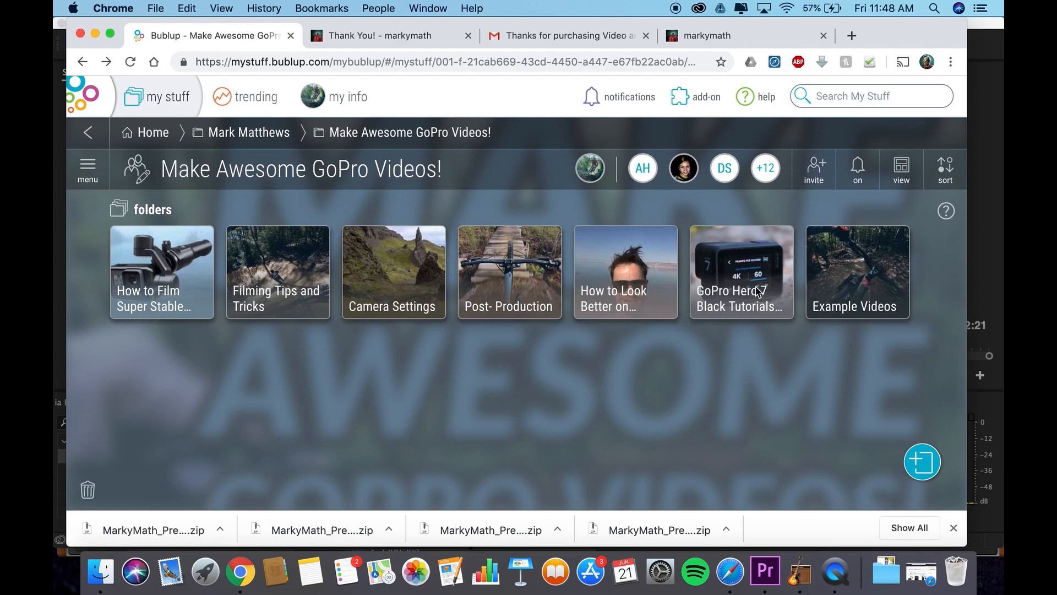
pyautogui.moveTo(778, 445)
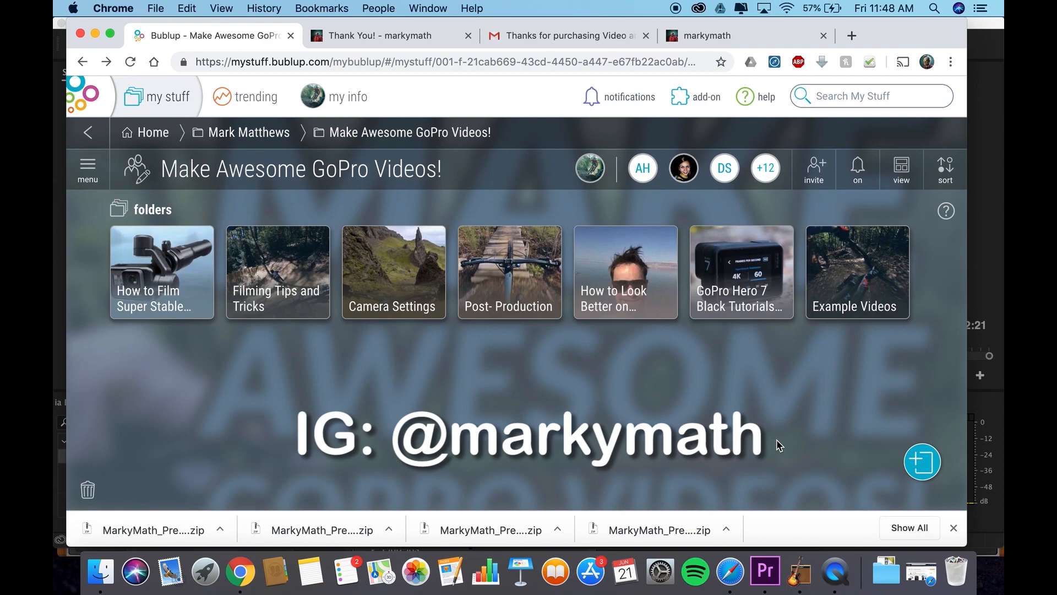
# Open one of the folders on the Make Awesome GoPro Videos! board.
pyautogui.click(740, 273)
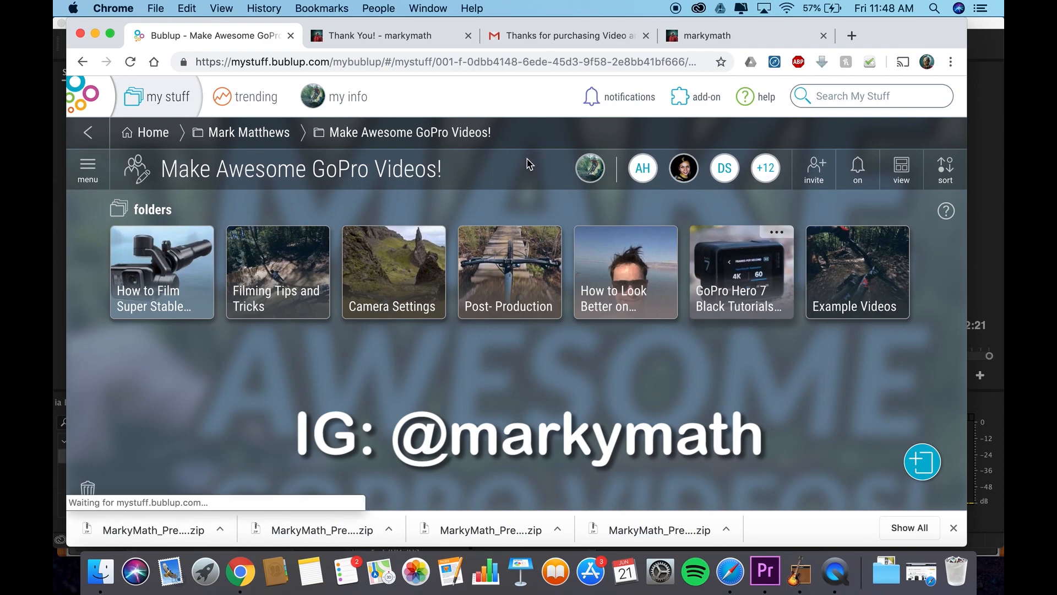